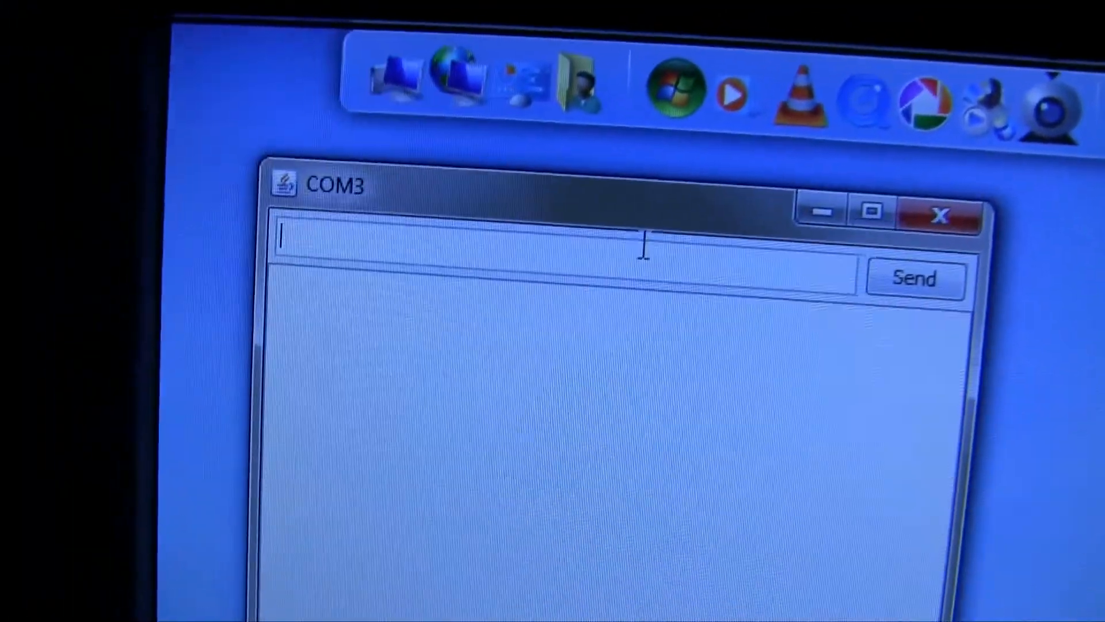
{"action": "type", "text": "b"}
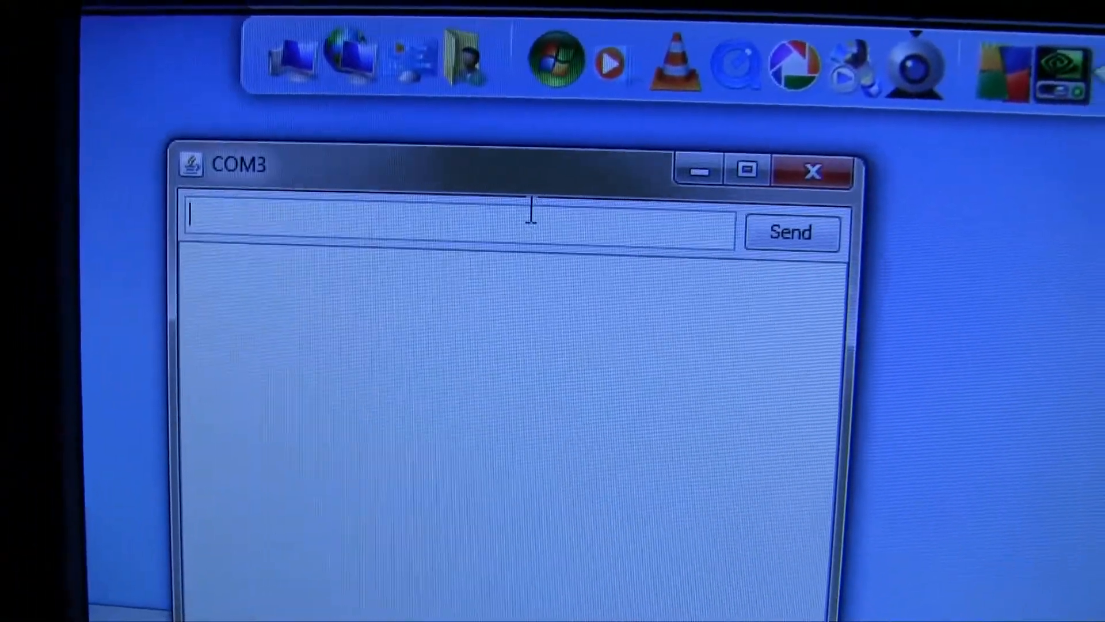
{"action": "type", "text": "F"}
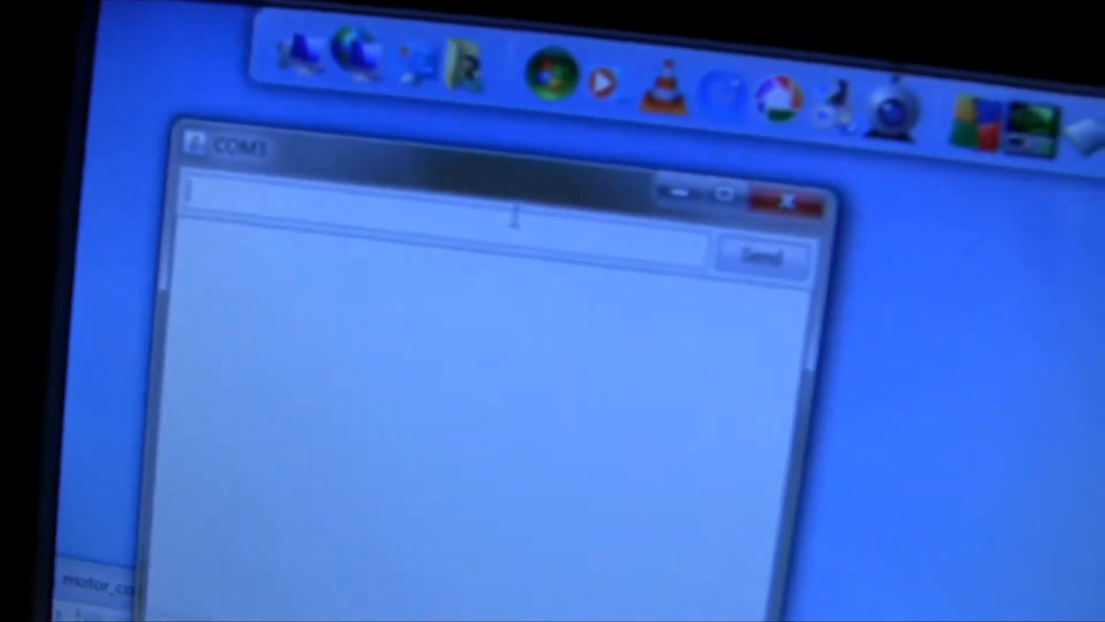
{"action": "type", "text": "b"}
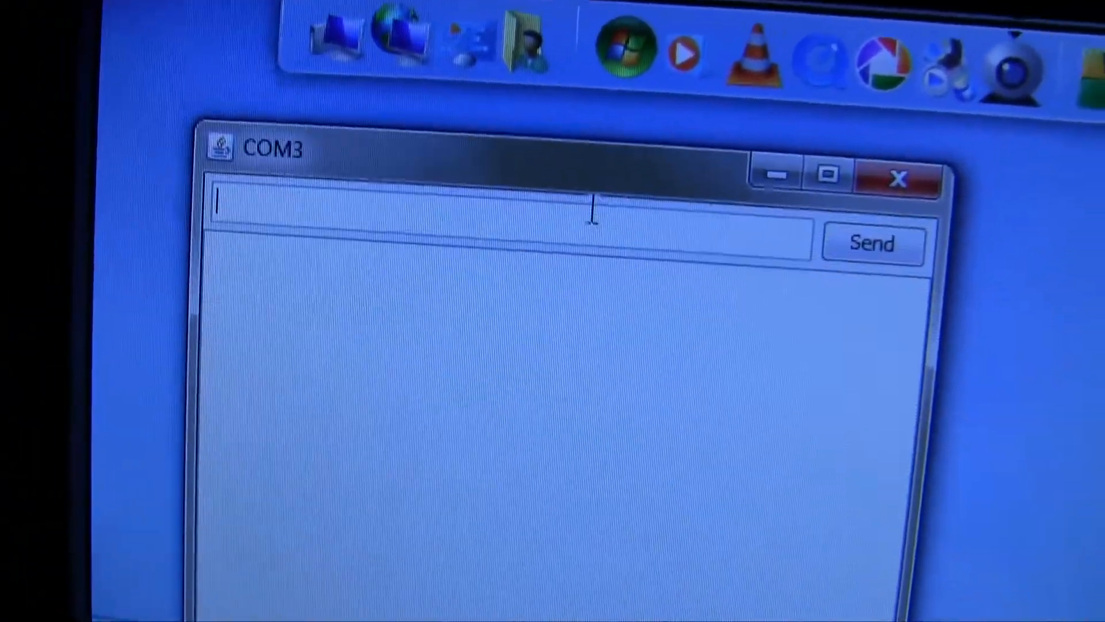
{"action": "type", "text": "s"}
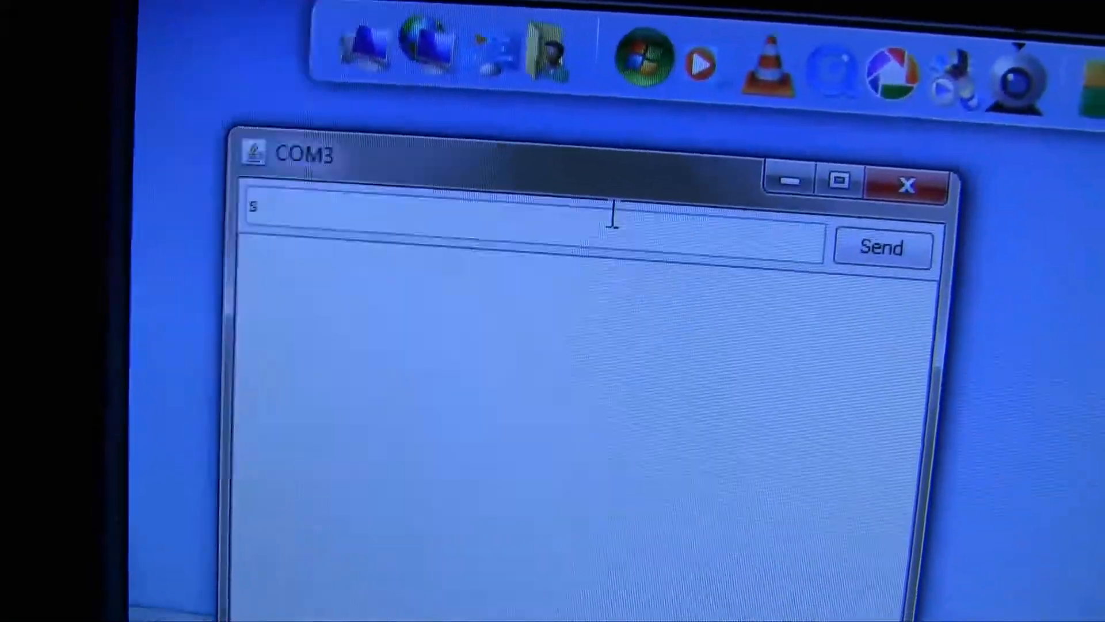